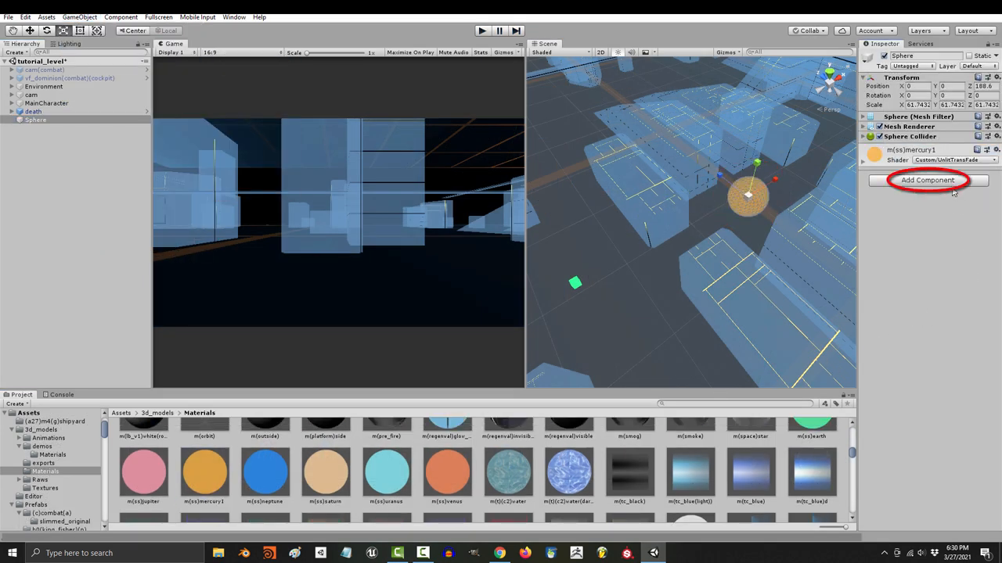
Add an Audio Source playing the respawn clip on awake to the Sphere, then run the game.
{"action": "left_click", "coordinate": [927, 180]}
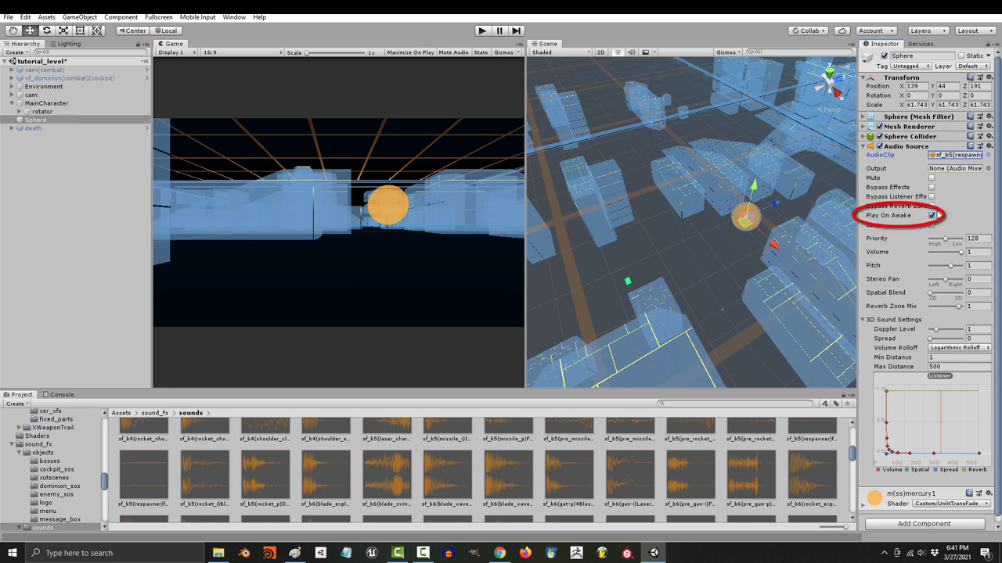
{"action": "left_click", "coordinate": [481, 30]}
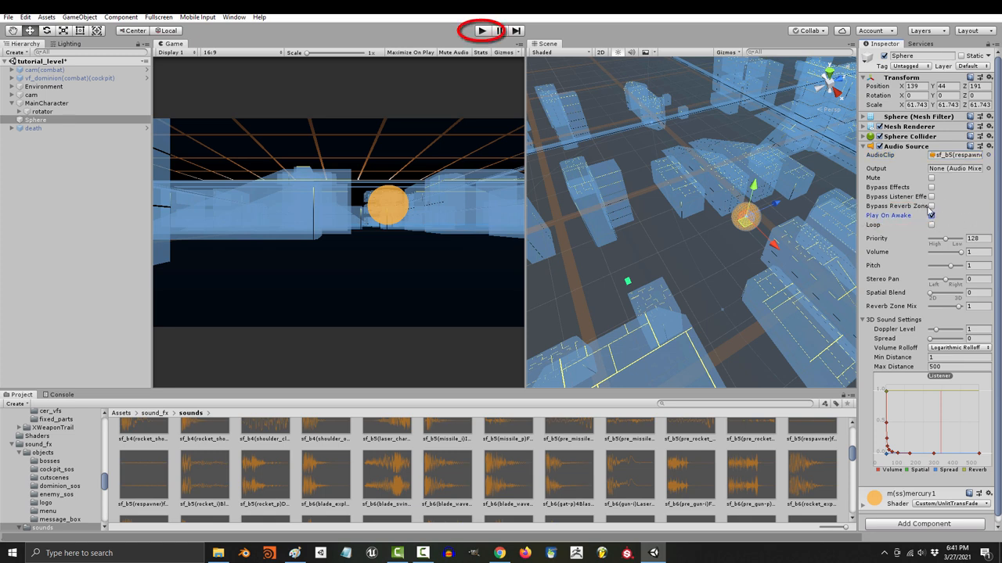
{"action": "left_click", "coordinate": [480, 31]}
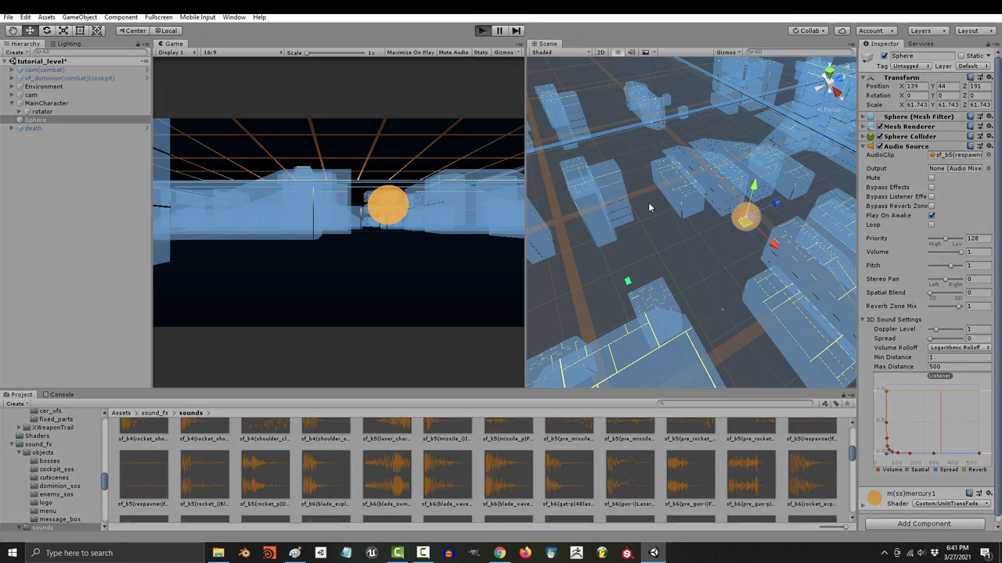
Stop the game, enable Loop on the Sphere's Audio Source, and run it again.
{"action": "left_click", "coordinate": [481, 31]}
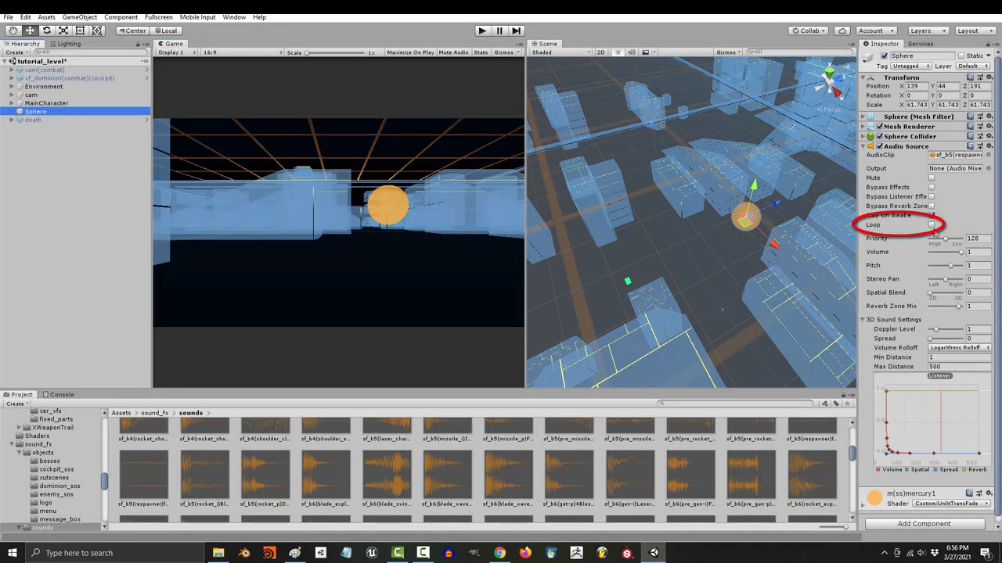
{"action": "left_click", "coordinate": [932, 225]}
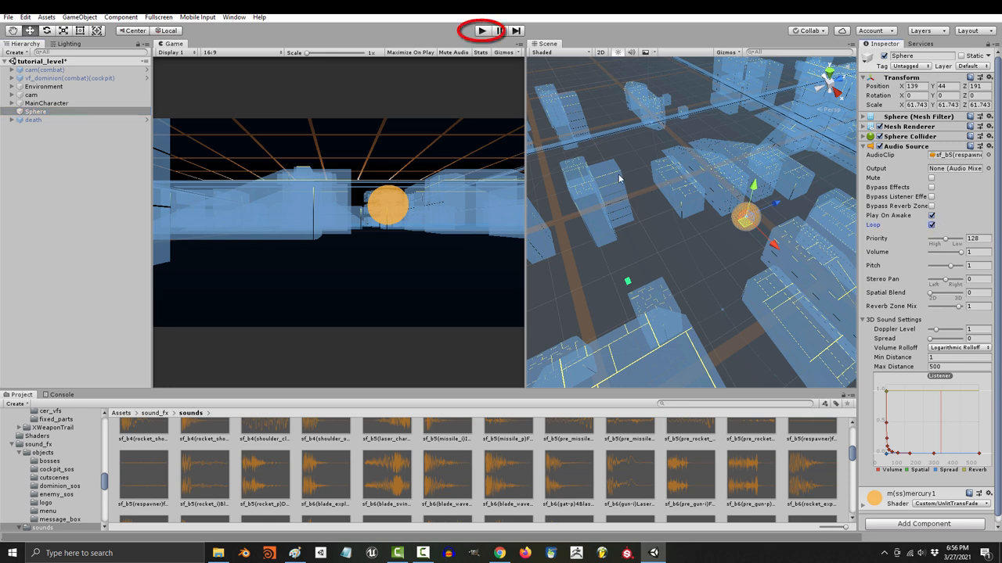
{"action": "left_click", "coordinate": [481, 31]}
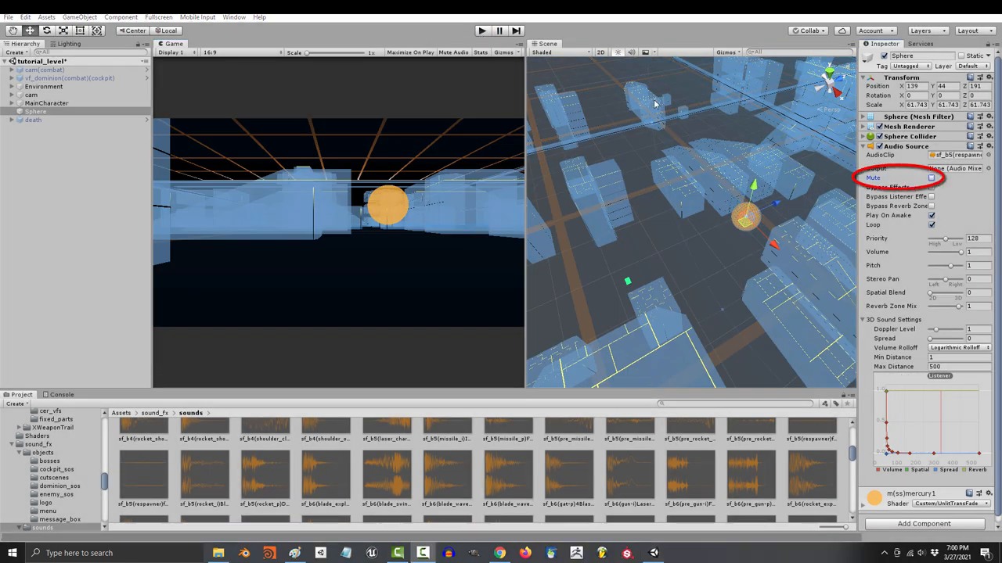
{"action": "left_click", "coordinate": [931, 177]}
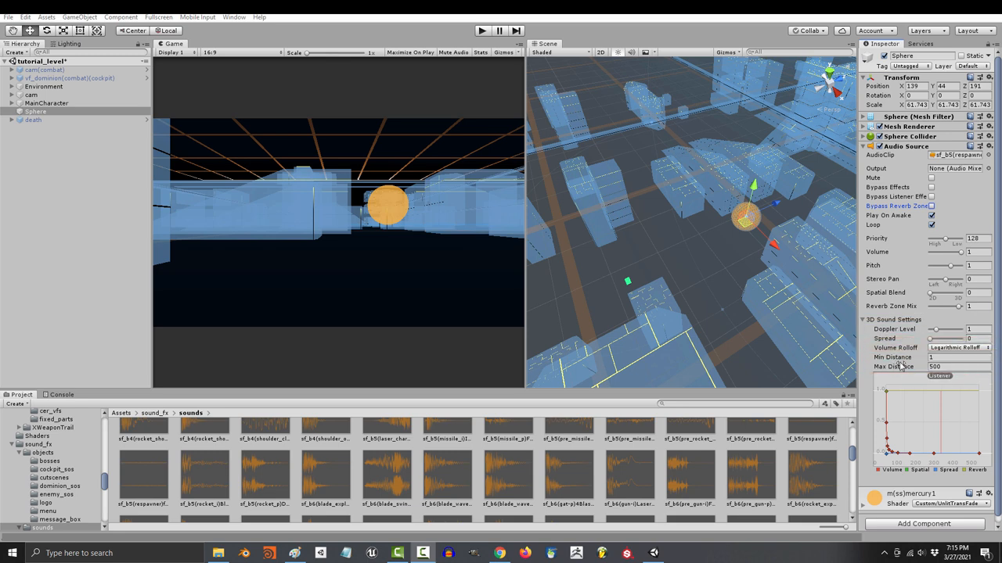
{"action": "mouse_move", "coordinate": [900, 364]}
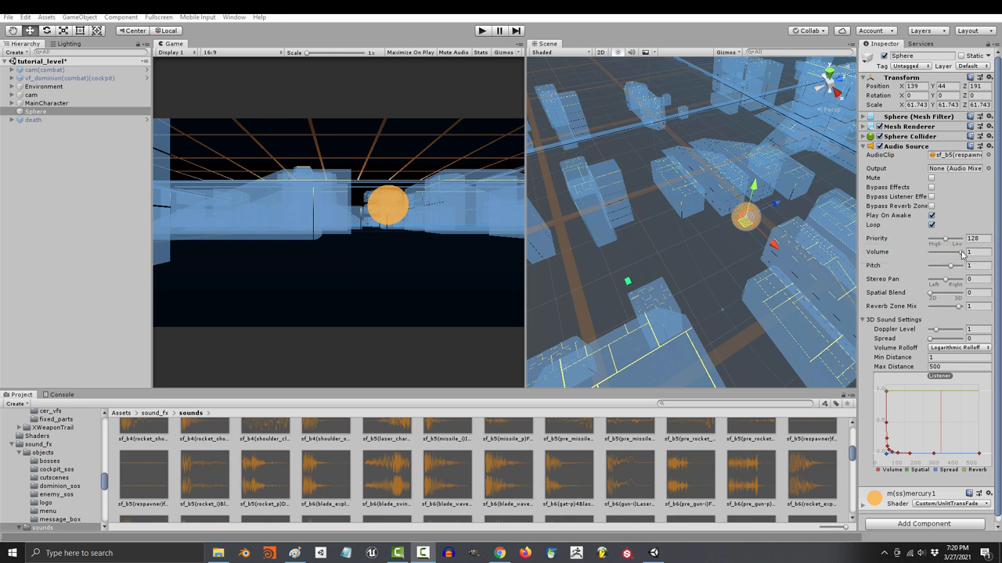
{"action": "left_click", "coordinate": [482, 30]}
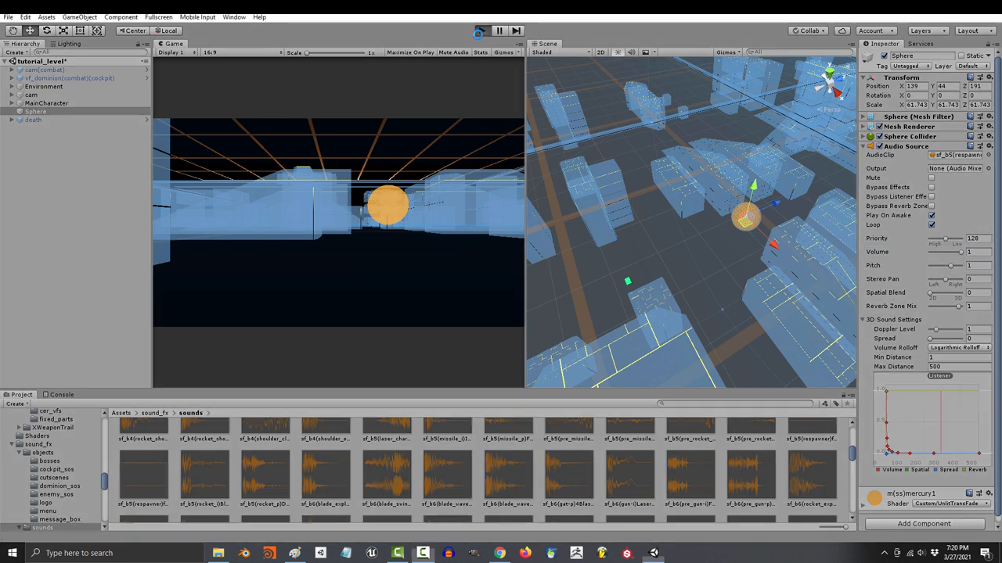
{"action": "left_click", "coordinate": [481, 30]}
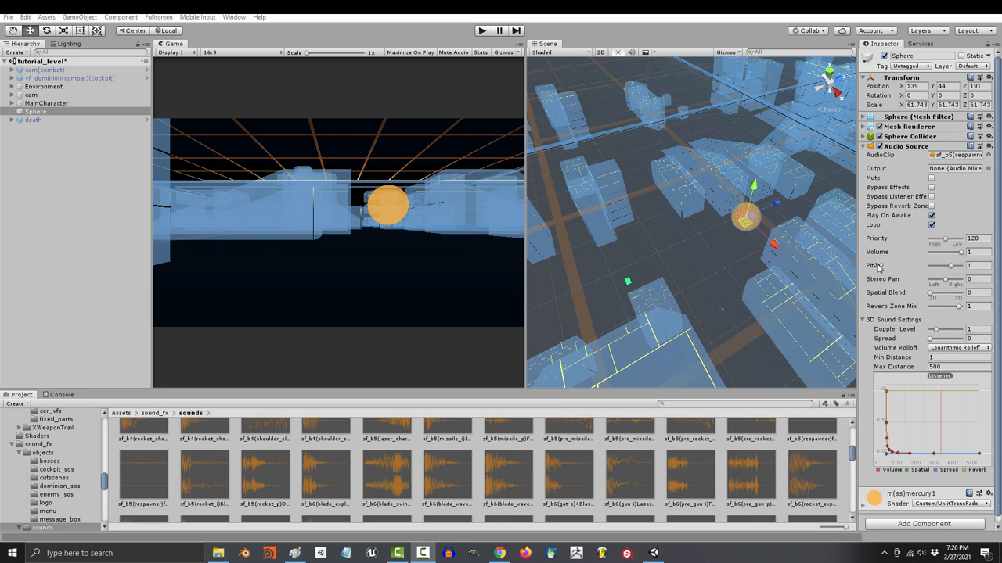
{"action": "mouse_move", "coordinate": [949, 273]}
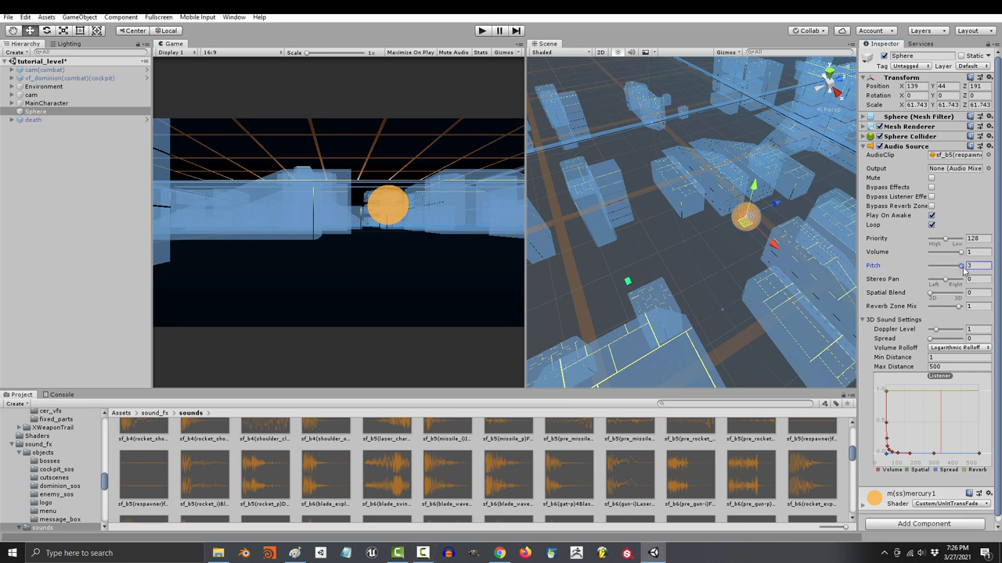
{"action": "left_click_drag", "start_coordinate": [961, 265], "coordinate": [940, 265]}
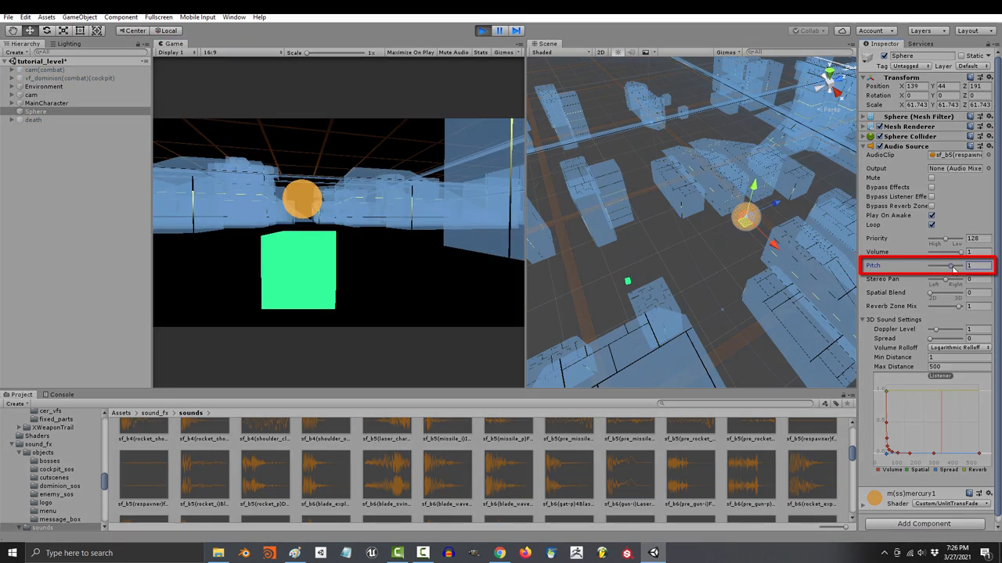
{"action": "left_click_drag", "start_coordinate": [952, 265], "coordinate": [958, 266]}
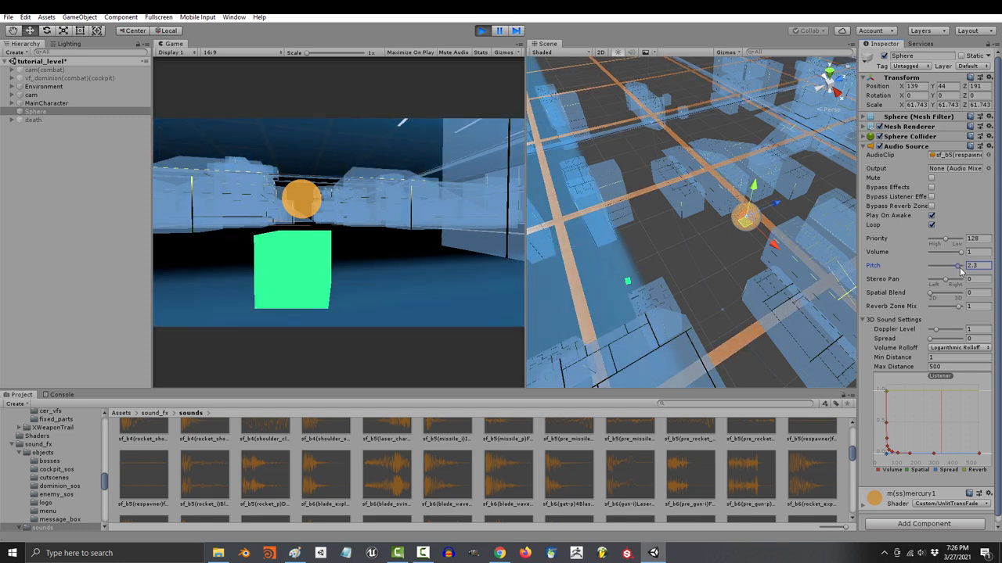
{"action": "left_click_drag", "start_coordinate": [963, 266], "coordinate": [951, 265]}
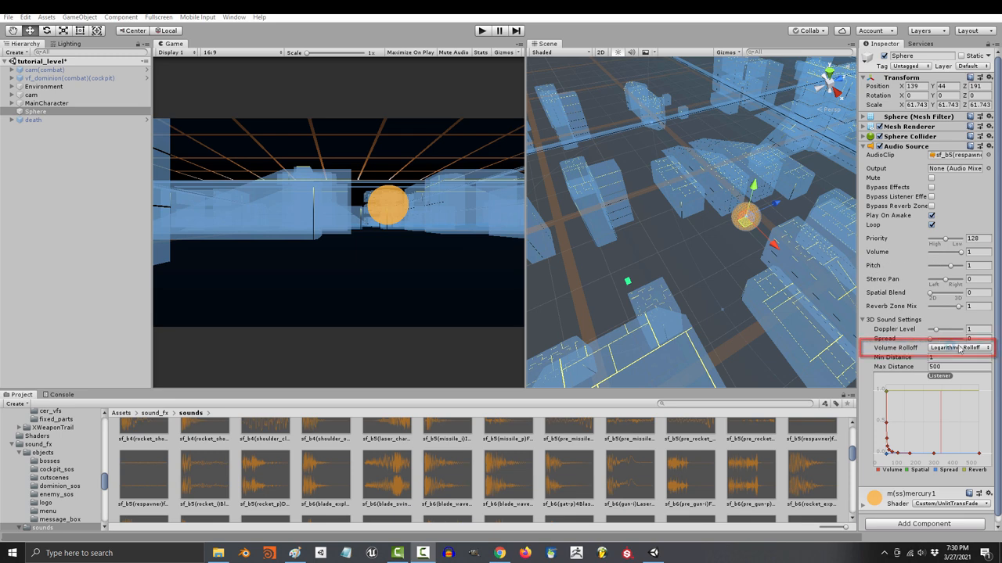
Set Linear Rolloff, Max Distance 100, and drag Spatial Blend nearly to full 3D.
{"action": "left_click", "coordinate": [956, 348]}
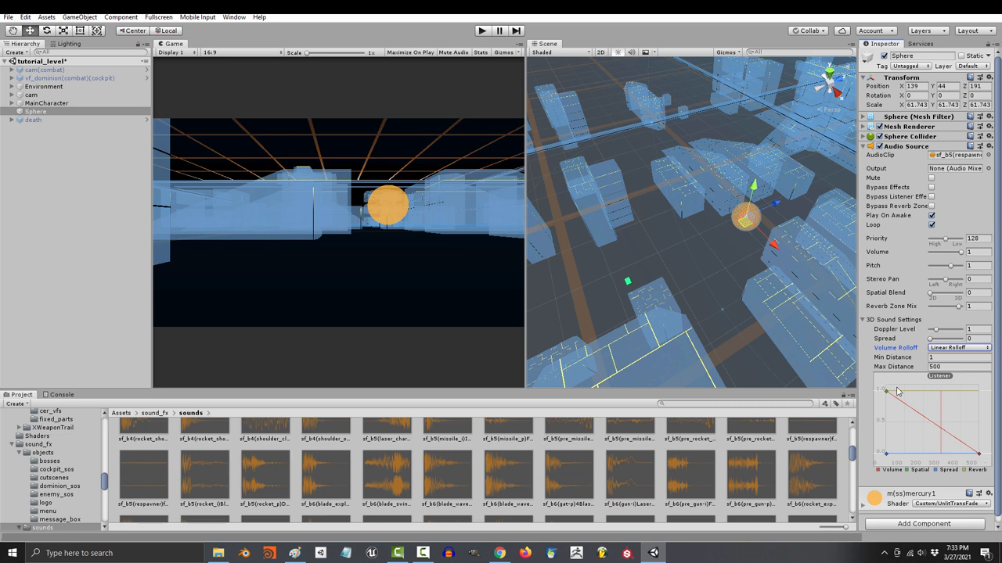
{"action": "left_click", "coordinate": [955, 367]}
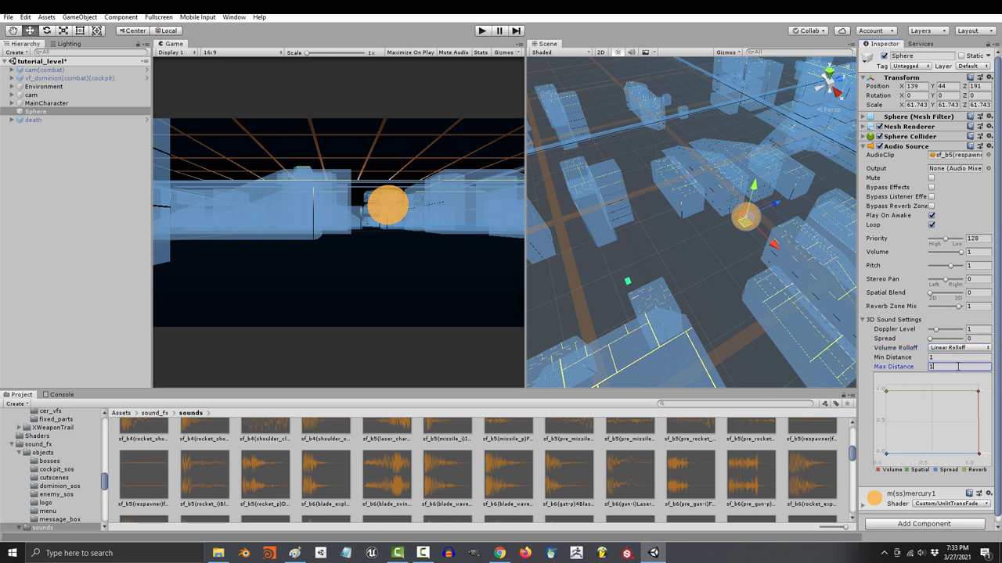
{"action": "type", "text": "100"}
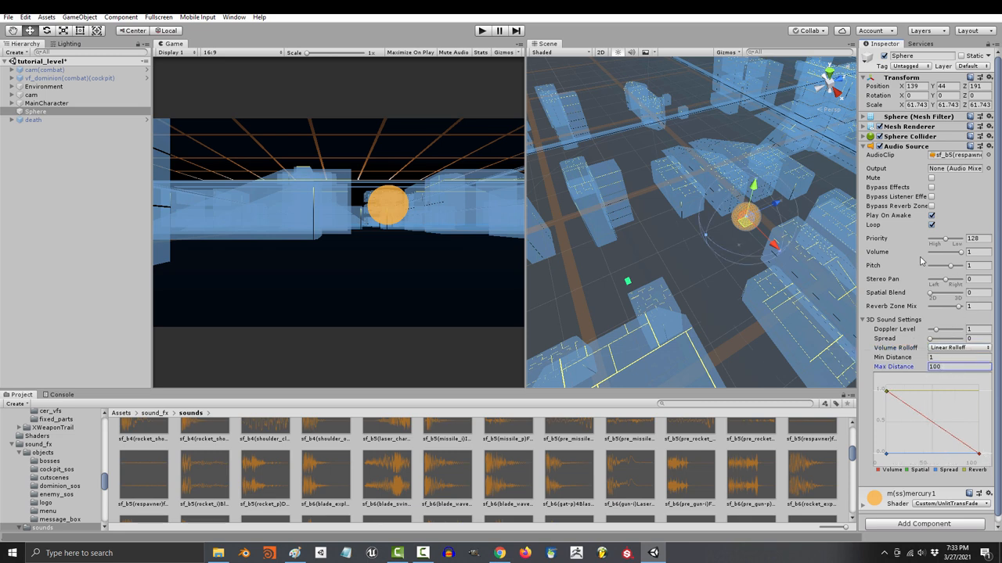
{"action": "left_click_drag", "start_coordinate": [933, 295], "coordinate": [938, 296]}
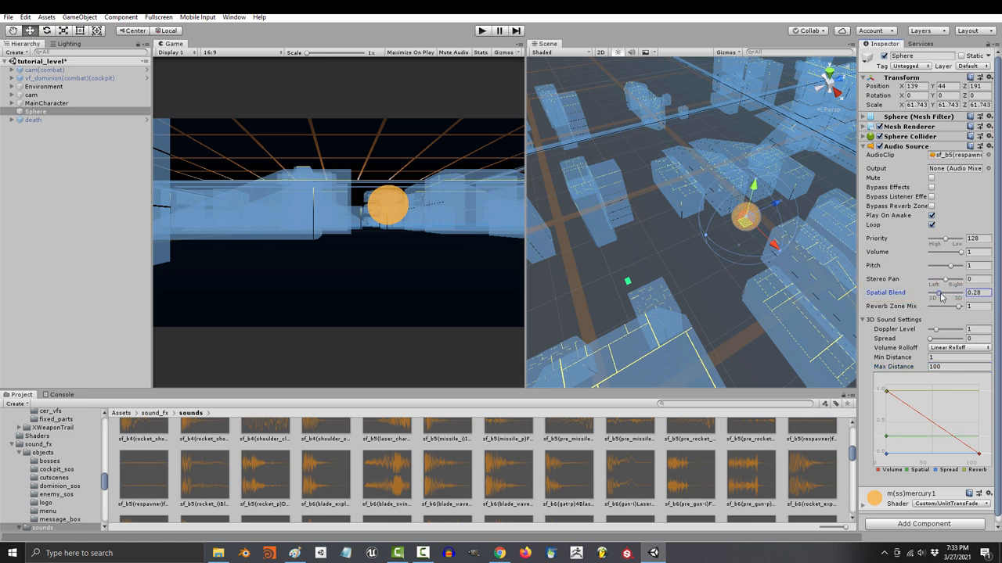
{"action": "left_click_drag", "start_coordinate": [938, 298], "coordinate": [961, 298]}
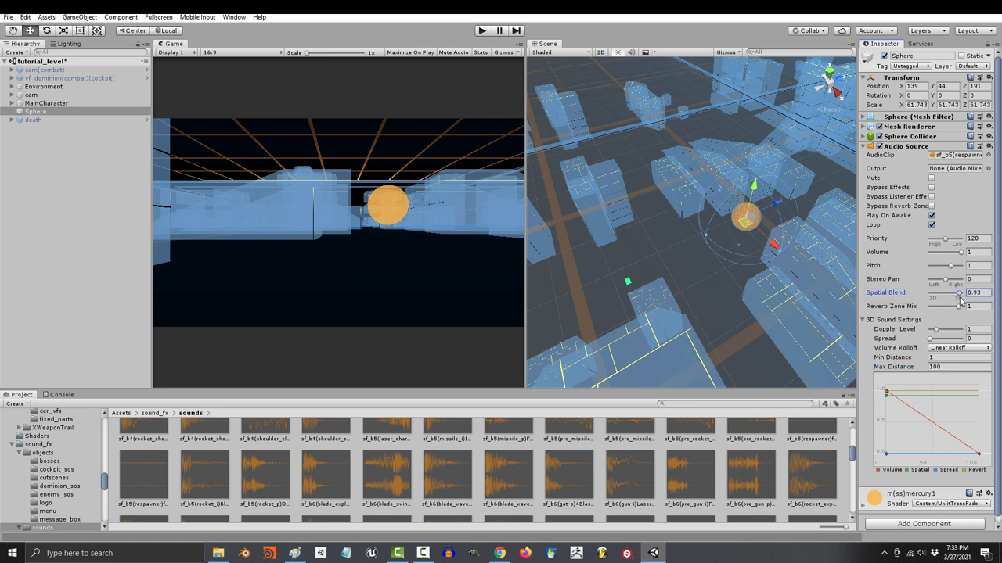
{"action": "left_click_drag", "start_coordinate": [959, 293], "coordinate": [966, 293]}
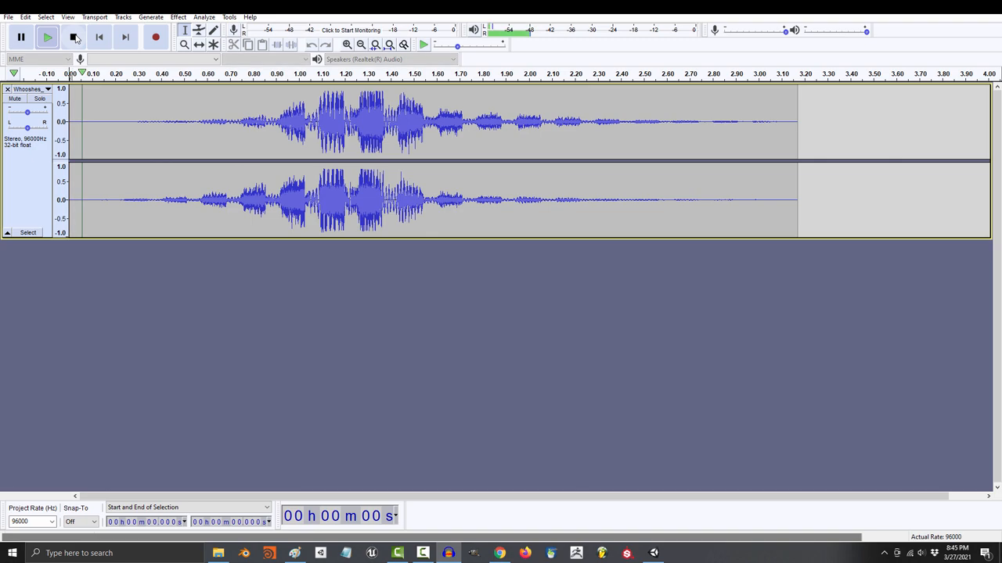
Stop playback of the whoosh clip in Audacity.
{"action": "left_click", "coordinate": [47, 37]}
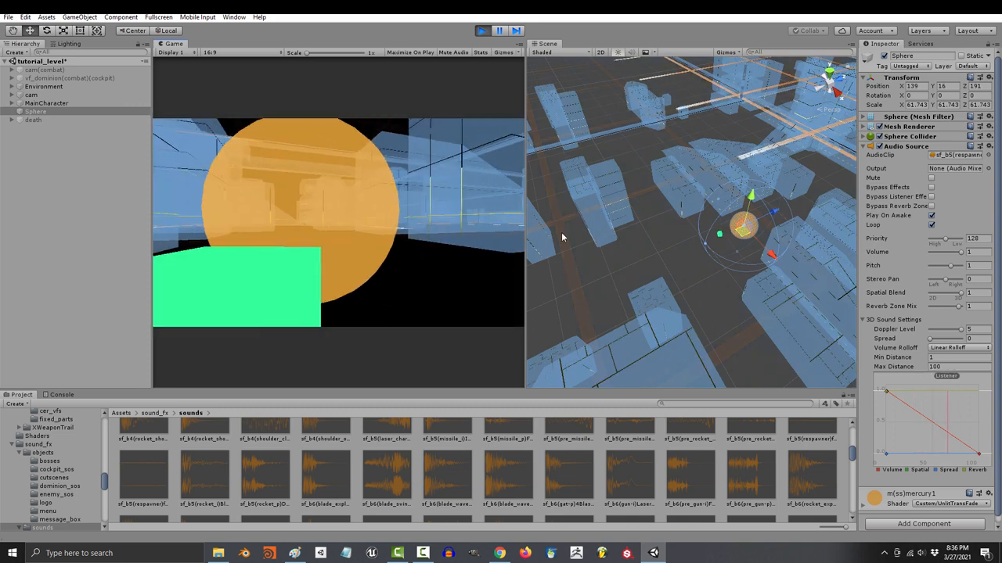
Adjust a slider on the Sphere's Audio Source in the Inspector.
{"action": "left_click_drag", "start_coordinate": [945, 329], "coordinate": [950, 330]}
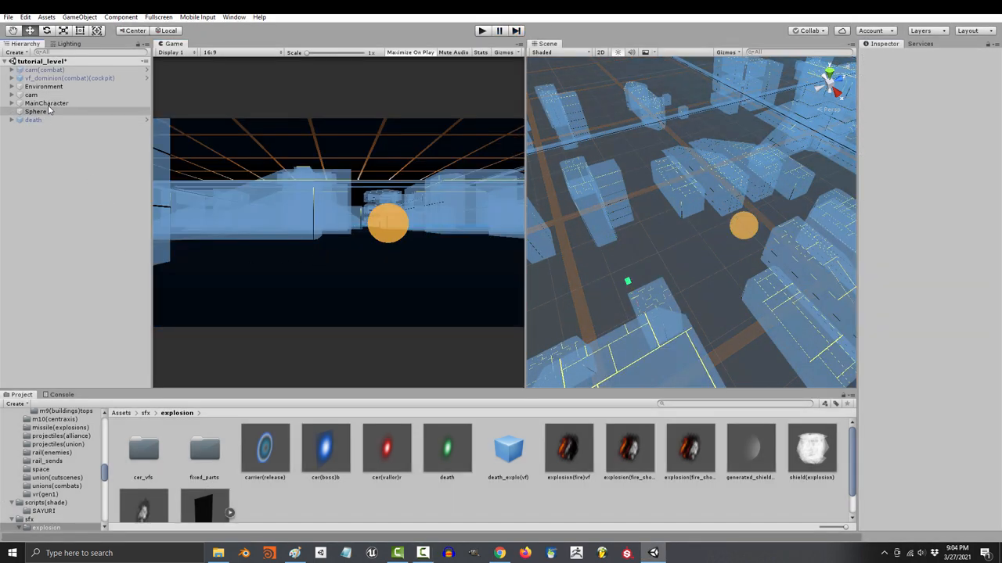
Open the Assets/sound_fx/sounds folder in the Project window.
{"action": "left_click", "coordinate": [46, 102]}
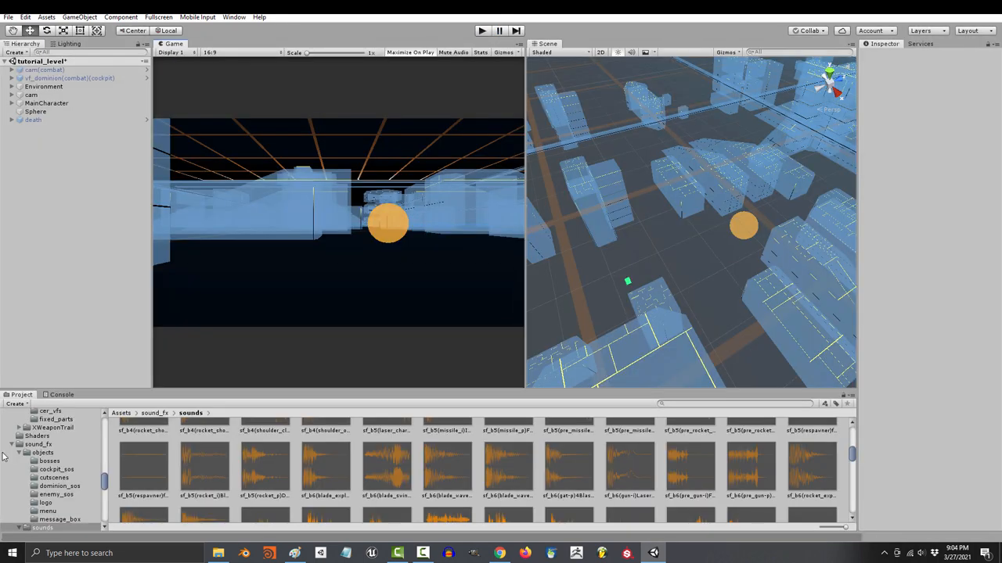
{"action": "left_click", "coordinate": [46, 103]}
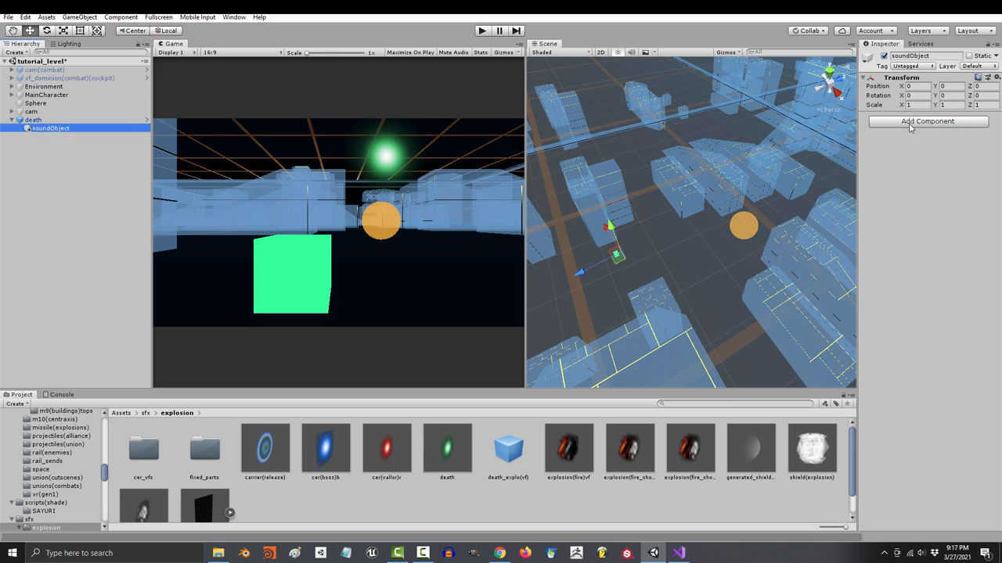
Add an Audio Source to soundObject with Max Distance 100 and Play On Awake.
{"action": "left_click", "coordinate": [927, 121]}
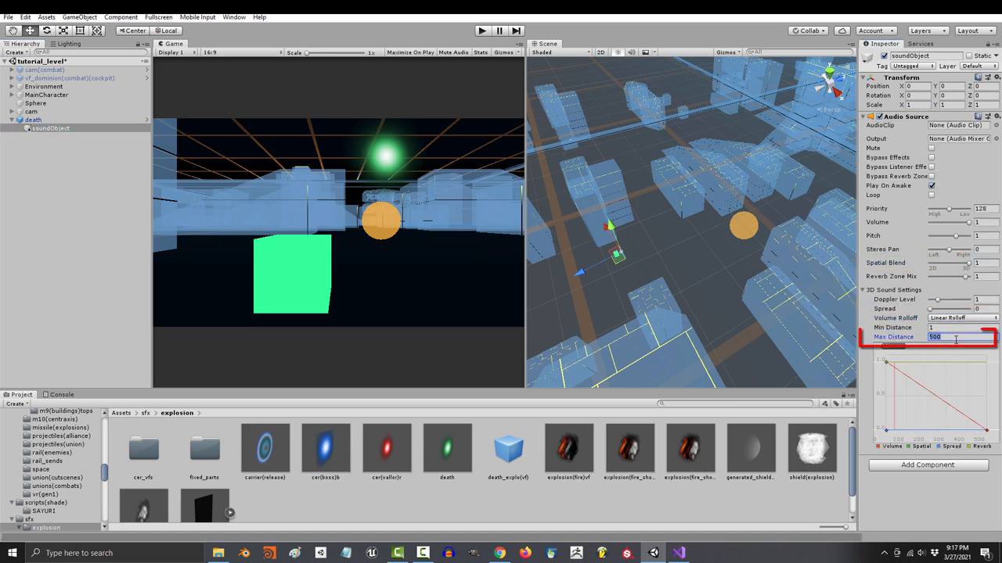
{"action": "type", "text": "100"}
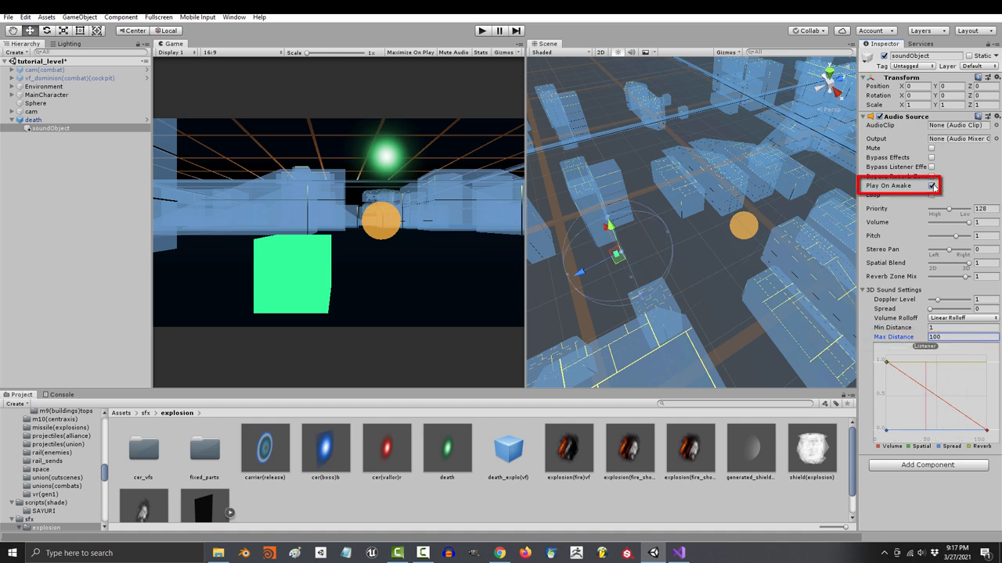
{"action": "left_click", "coordinate": [932, 185]}
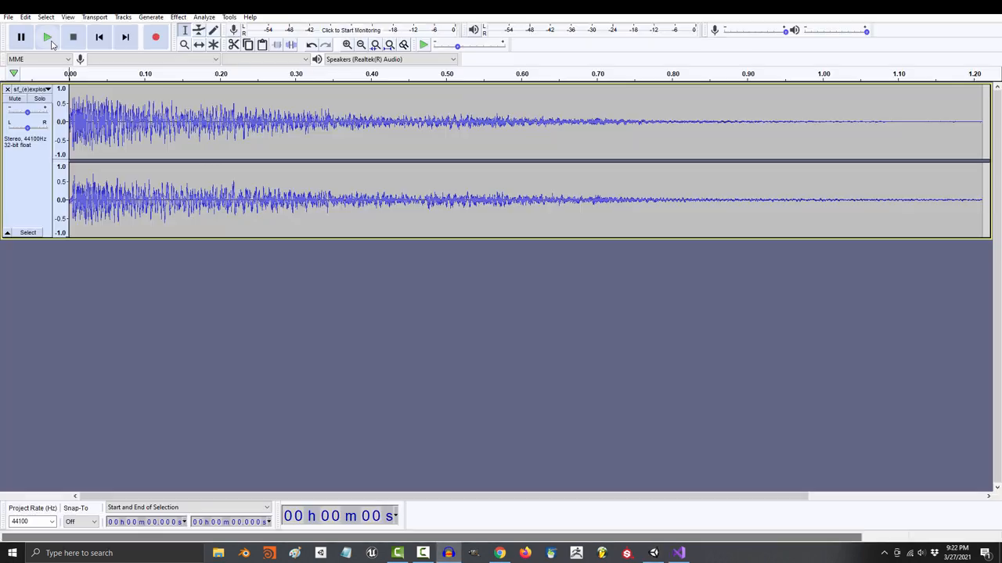
Play back the explosion WAV in Audacity.
{"action": "left_click", "coordinate": [47, 37]}
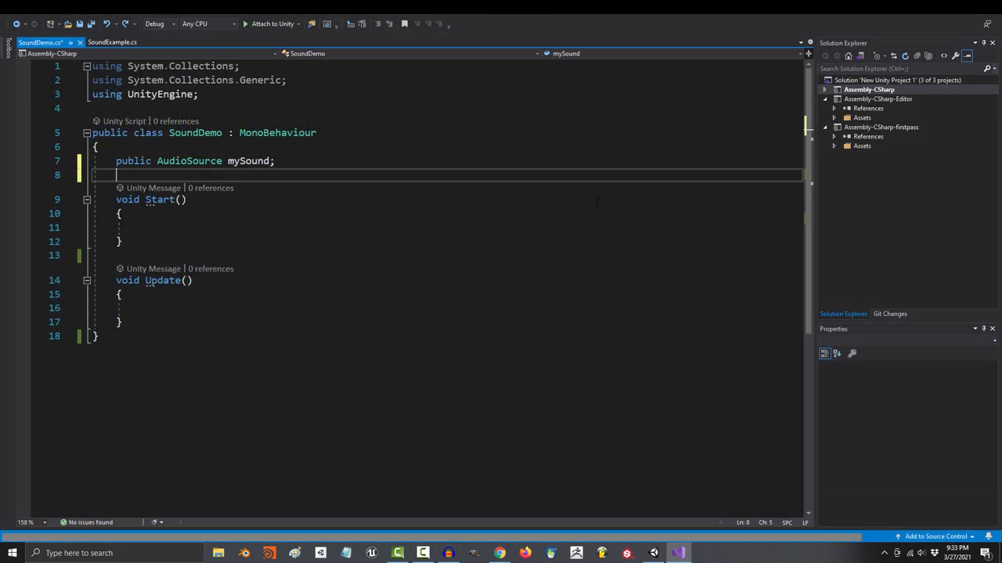
Add float life set to clip length, null the parent, and subtract Time.deltaTime.
{"action": "type", "text": "float life;"}
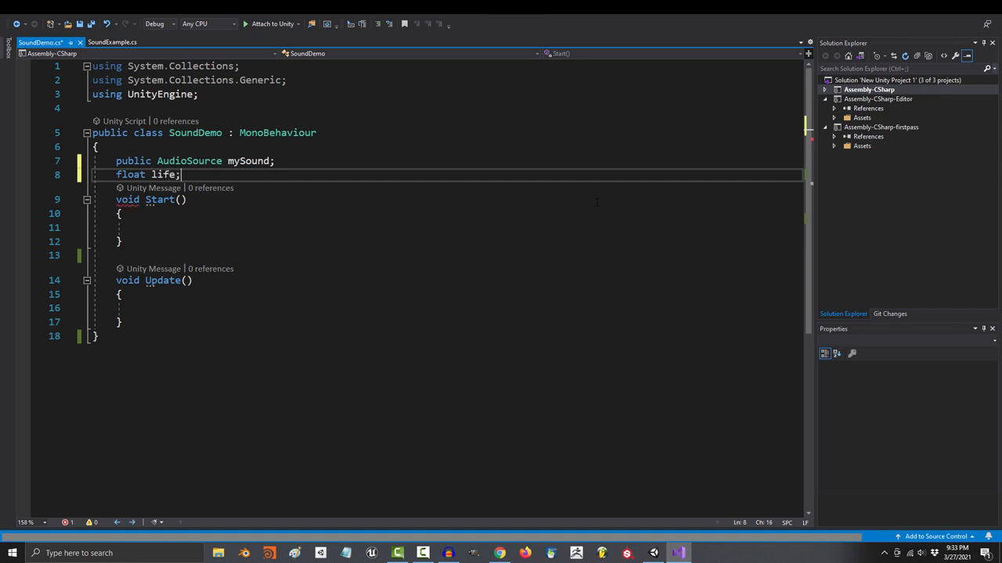
{"action": "type", "text": "life = mySound.clip.length;"}
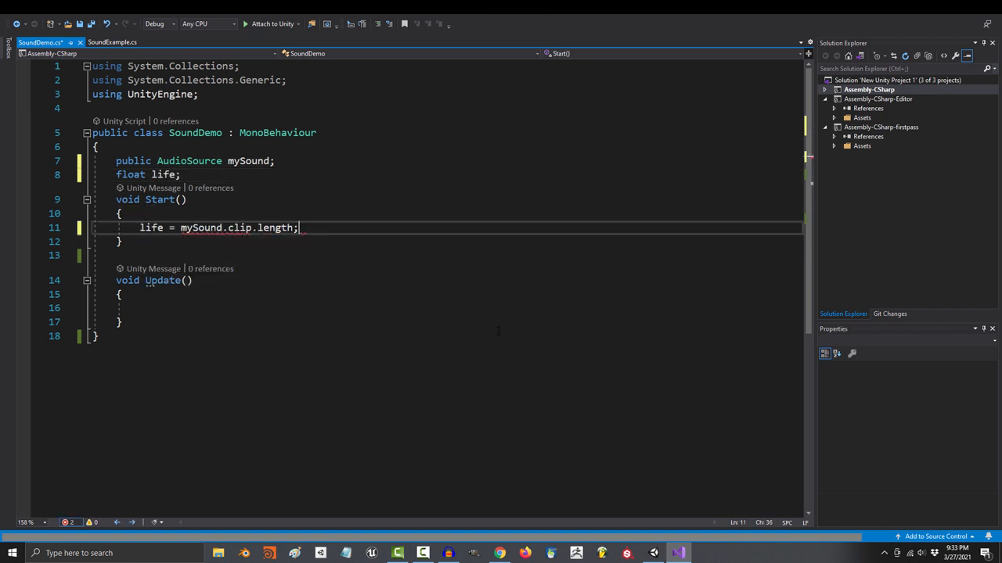
{"action": "type", "text": "transform.paren"}
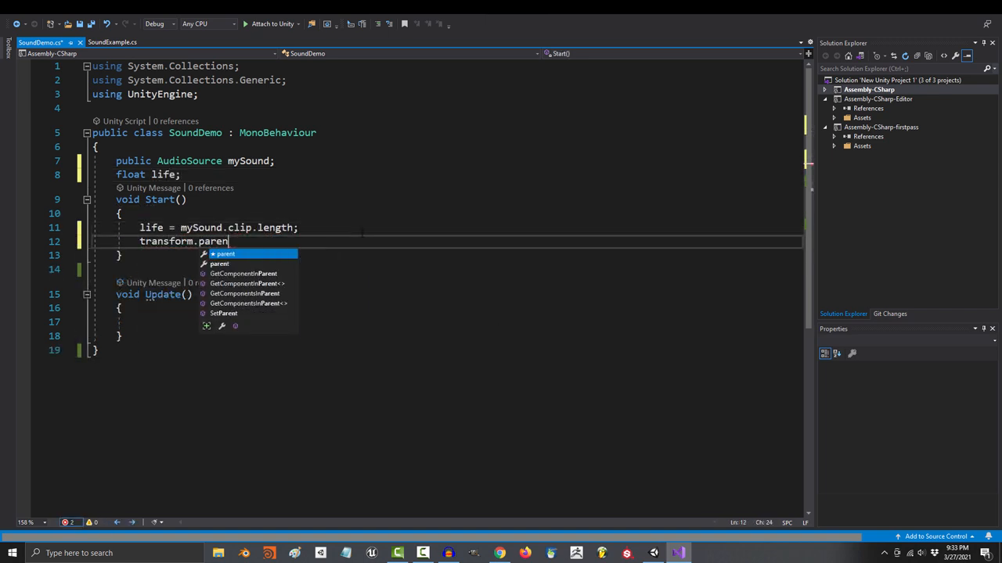
{"action": "type", "text": "= null;"}
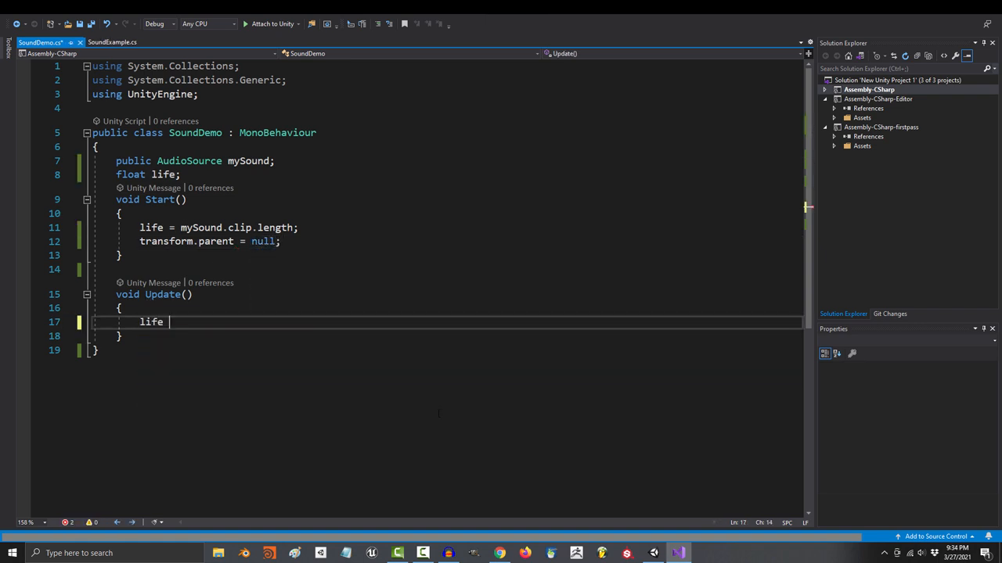
{"action": "type", "text": "-= Time.deltaTime;"}
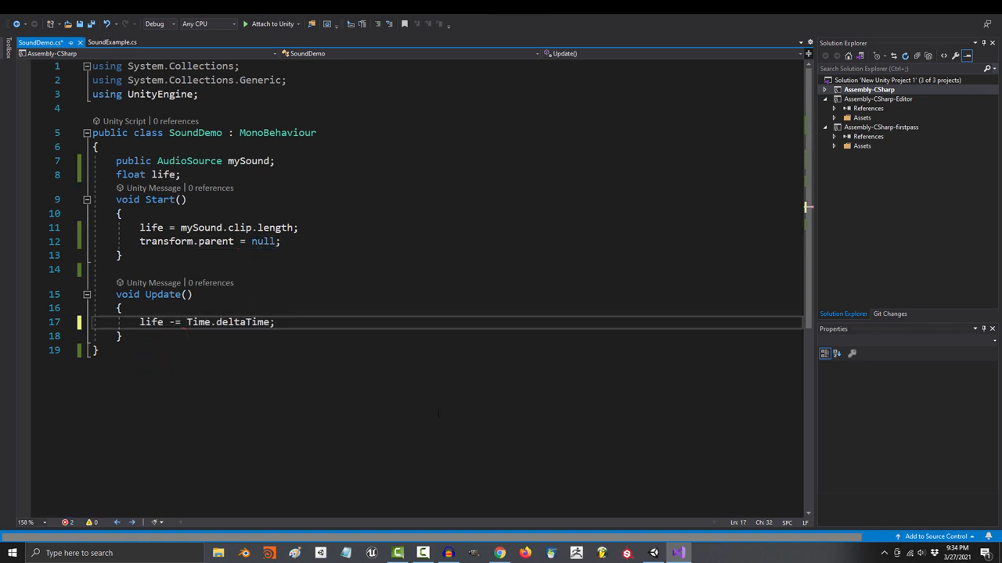
{"action": "type", "text": "if (life <= 0)"}
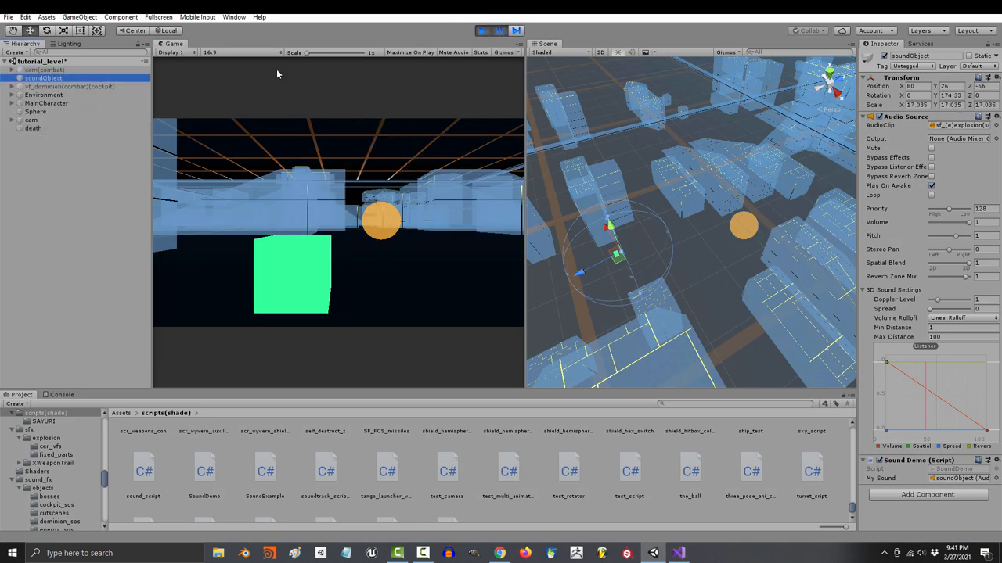
Test-run the game with soundObject and adjust a value in the Inspector.
{"action": "left_click", "coordinate": [482, 31]}
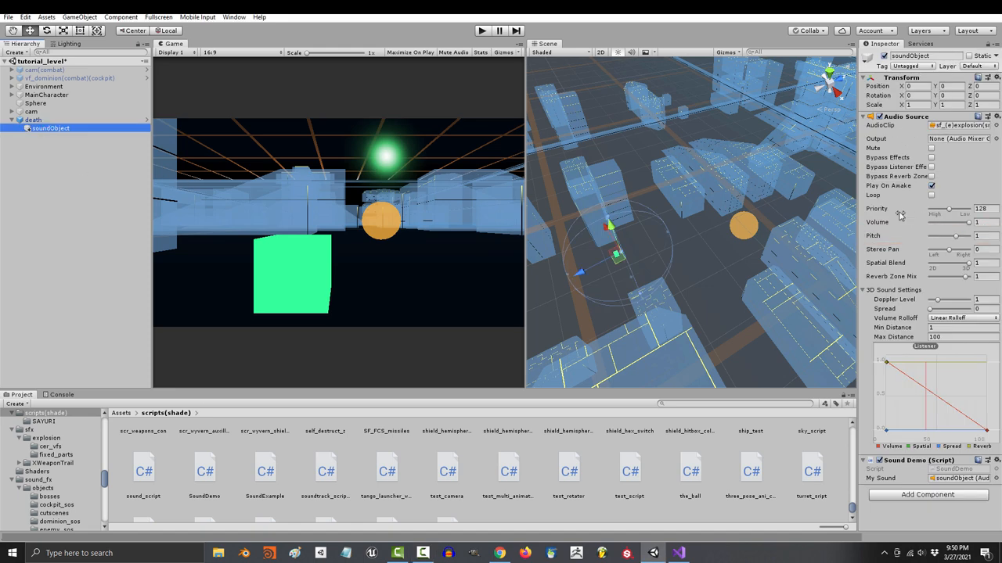
{"action": "left_click_drag", "start_coordinate": [955, 236], "coordinate": [943, 236]}
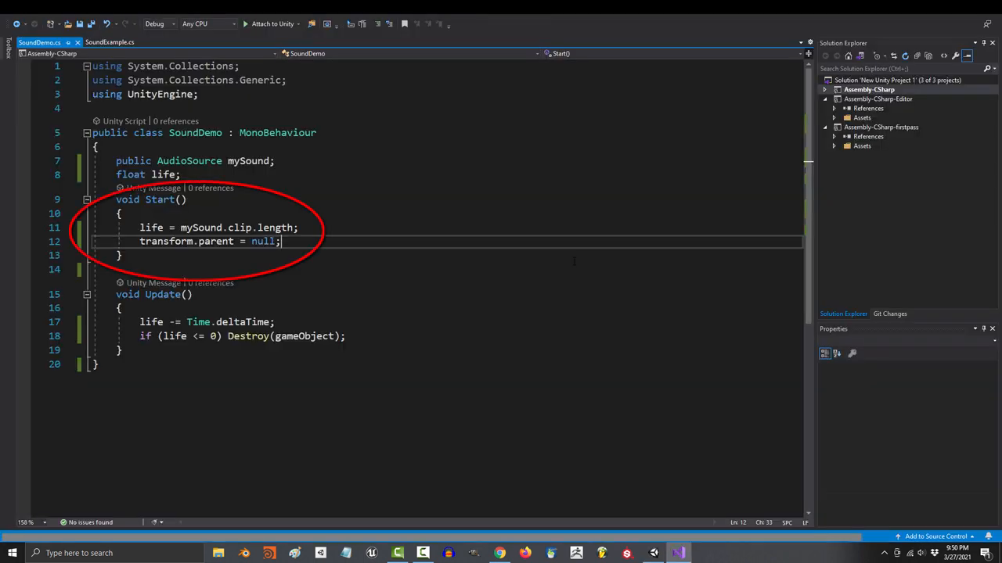
Add mySound.pitch = Random.Range(.5f, 1.5f) to Start in SoundDemo.
{"action": "type", "text": "mySound.pitch = Random.Range(.);"}
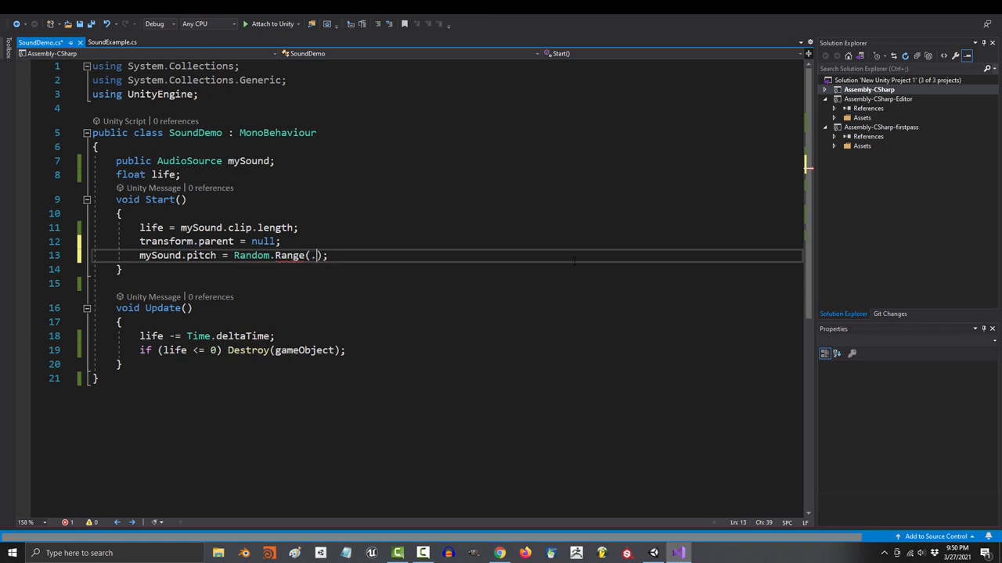
{"action": "type", "text": "5f, 1.5f"}
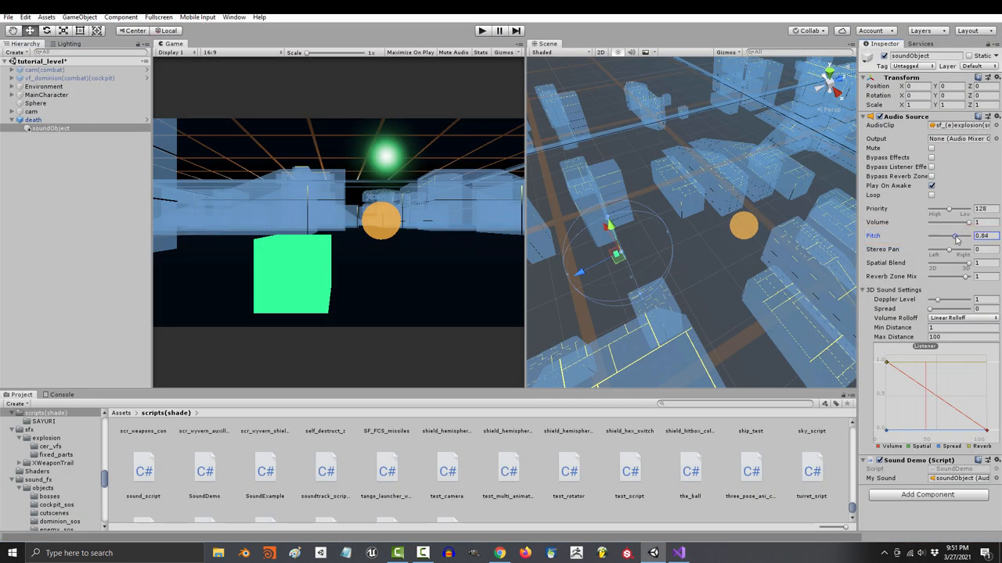
Set soundObject's Audio Source pitch to about 0.84, then begin typing a mySound.mute line.
{"action": "left_click_drag", "start_coordinate": [953, 235], "coordinate": [958, 236]}
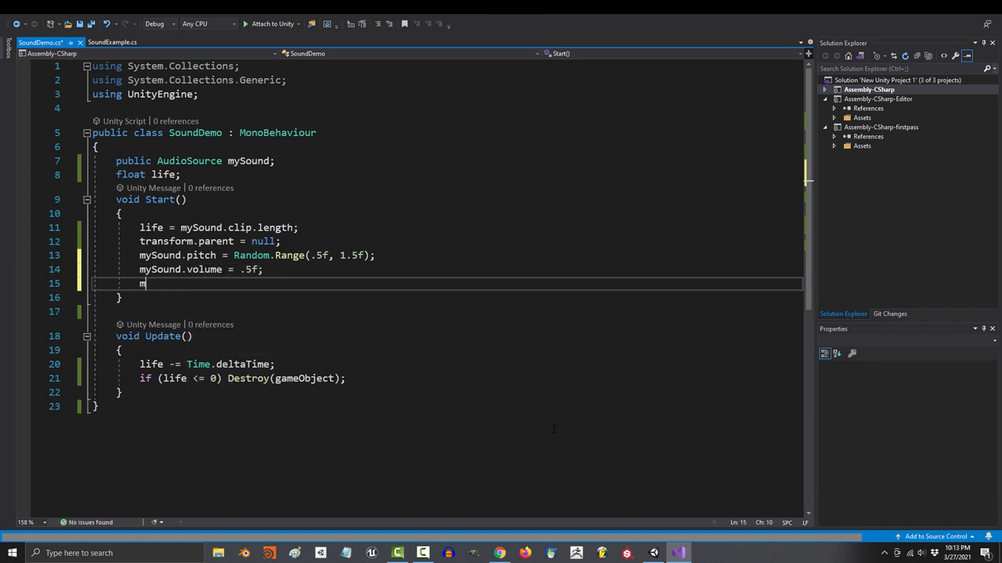
{"action": "type", "text": "ySound.mute"}
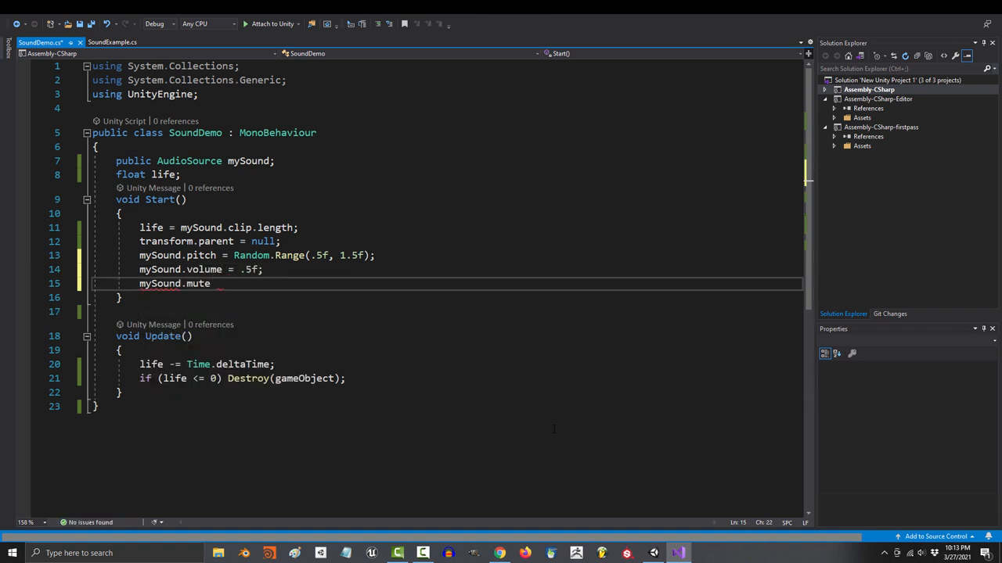